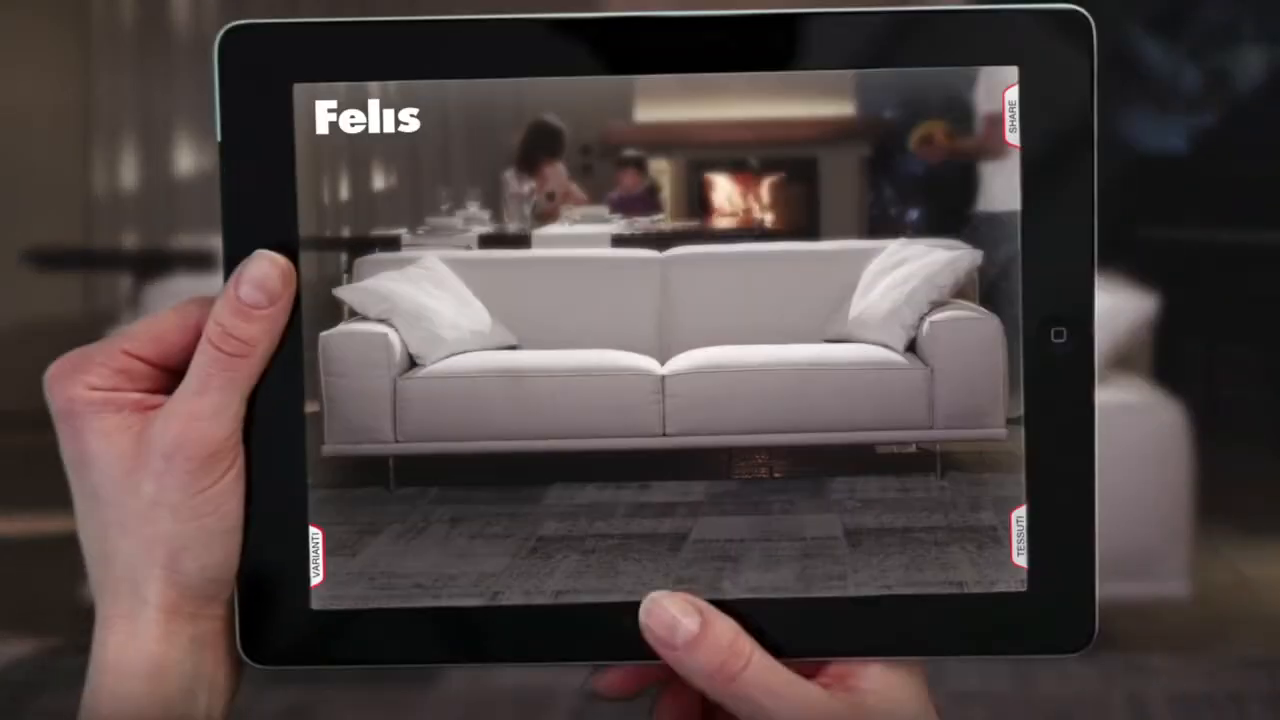
Step: Apply the dark rose-pattern FANTASIA swatch to the sofa, then show the TINTA UNITA solid colours
click(1022, 535)
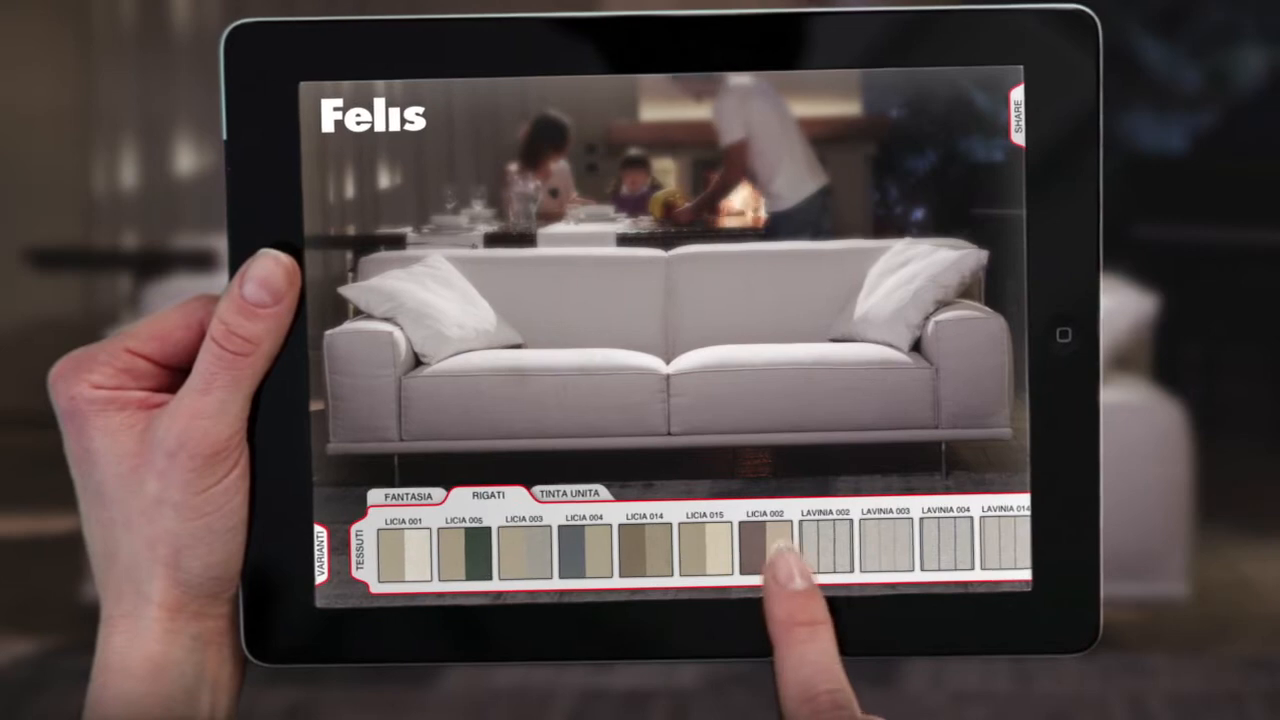
click(406, 499)
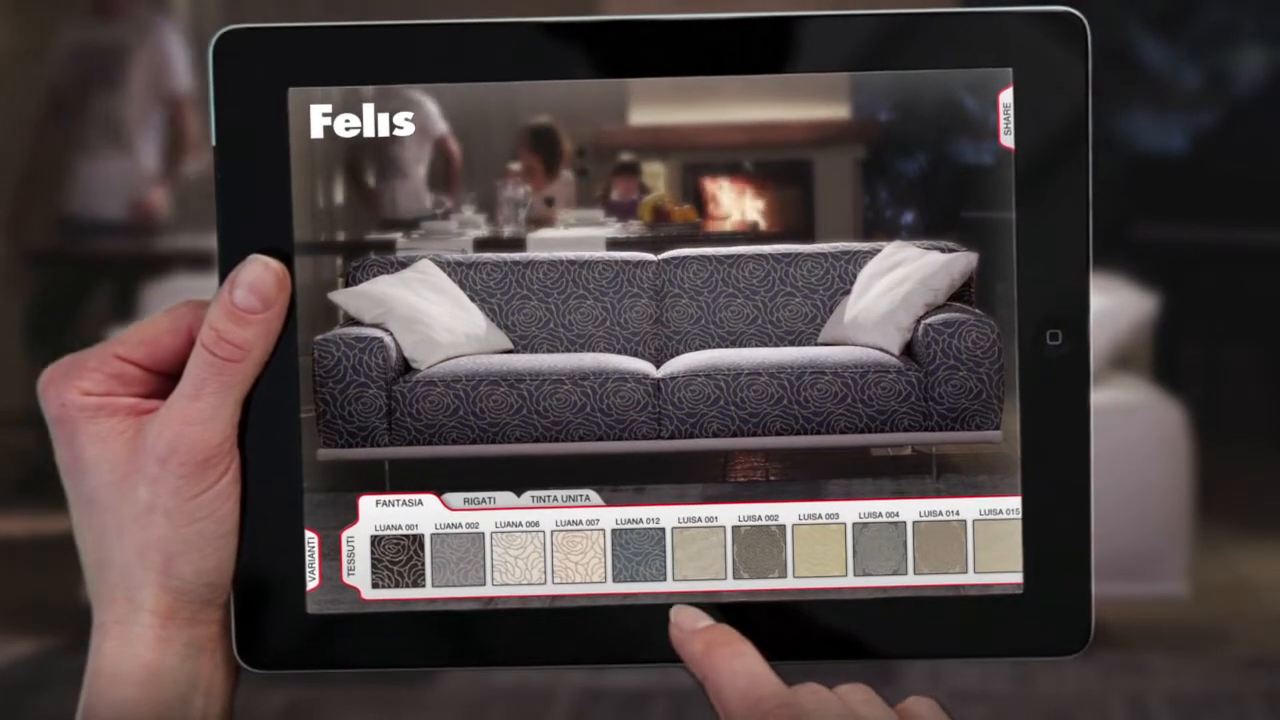
click(561, 498)
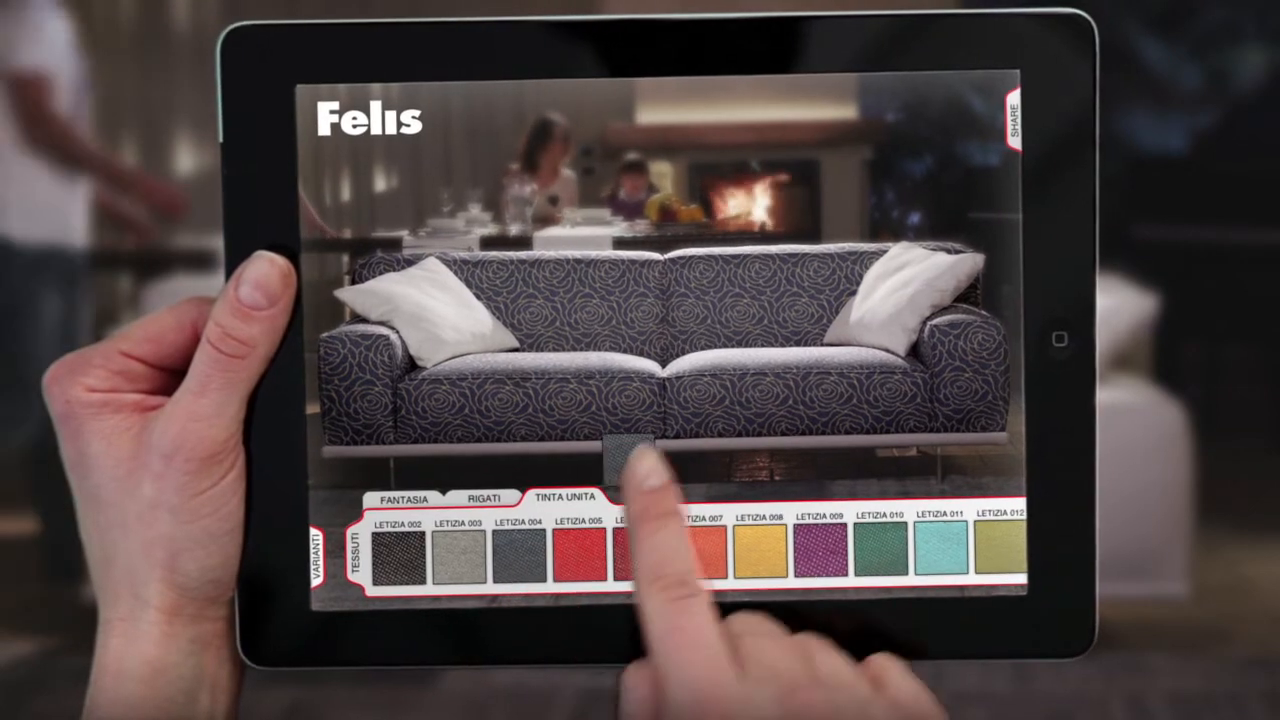